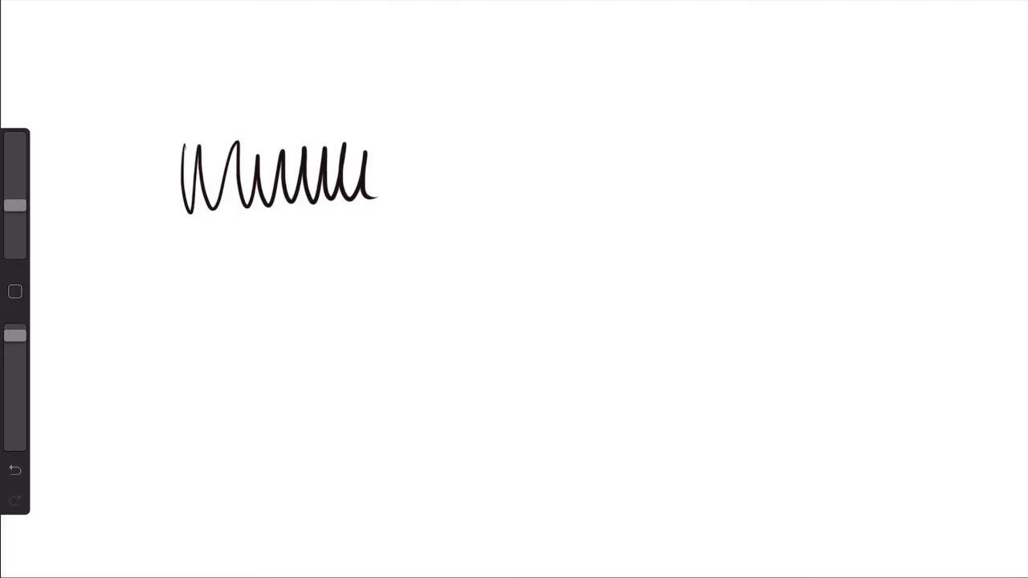
- Draw the sharp drop out of the range with a small bounce, and two arrows pointing at it
left_click_drag(369, 196, 421, 249)
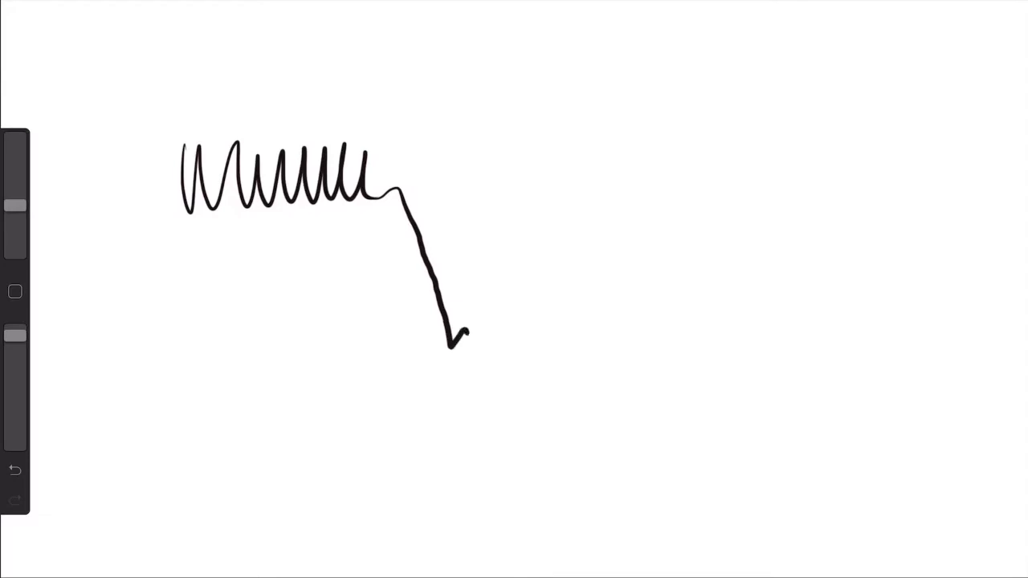
left_click_drag(458, 337, 506, 394)
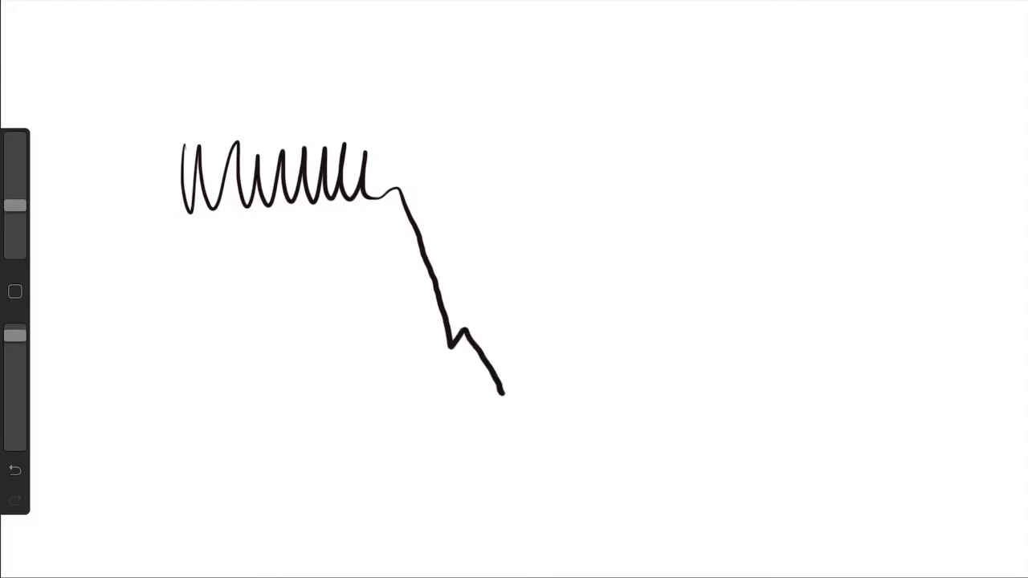
left_click_drag(357, 312, 405, 308)
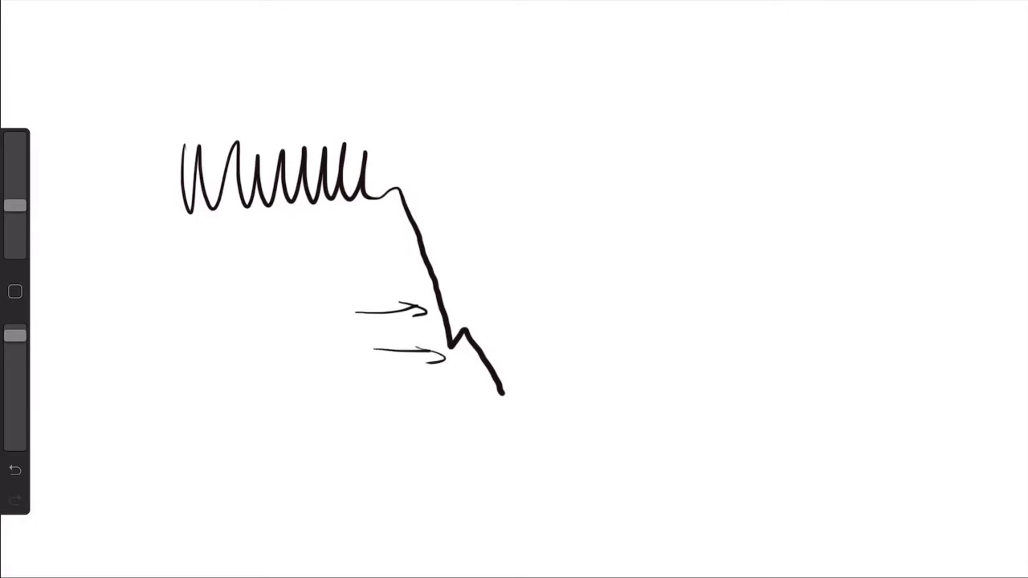
- Underline the space above the sideways range and handwrite BUY STOPS there
left_click_drag(289, 129, 401, 129)
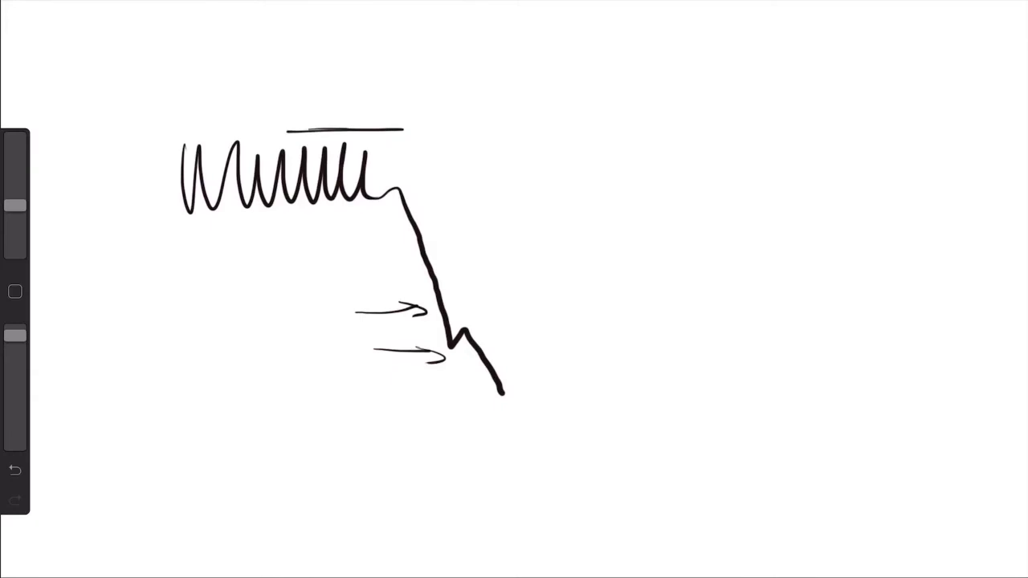
type("STOPS")
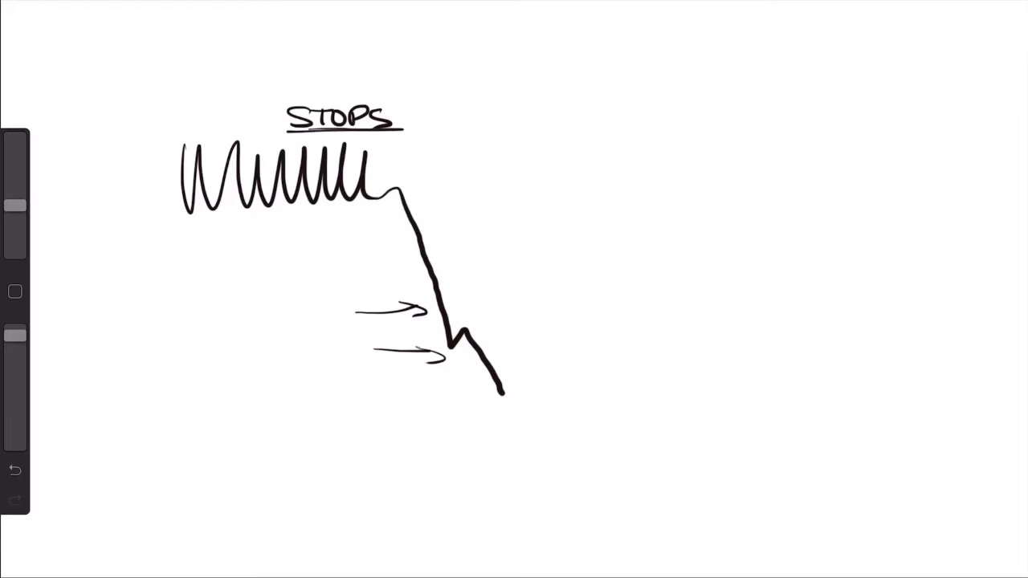
type("Buy")
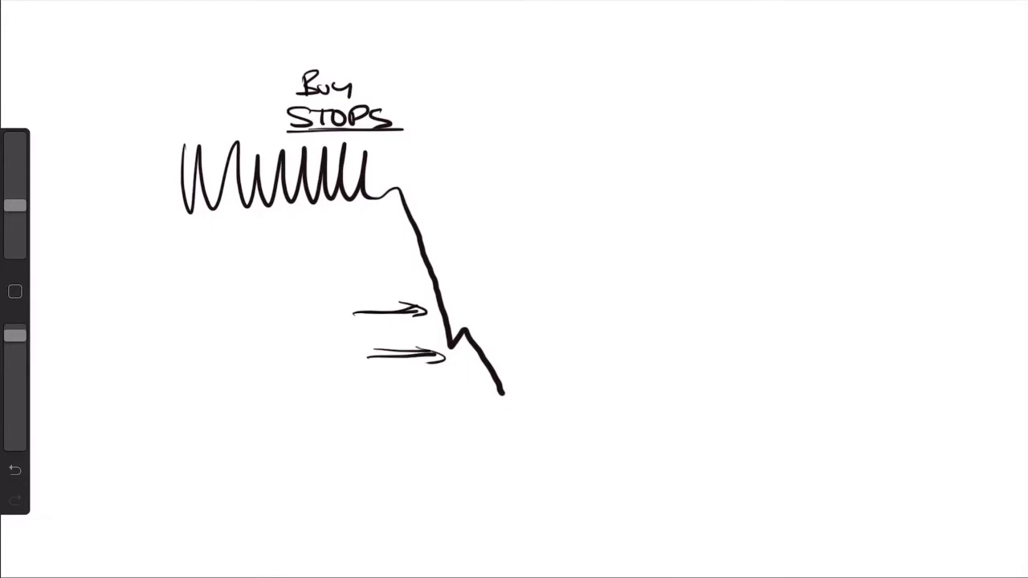
- Draw a steep rally from the low, a horizontal level at its peak marked 150, and 100 by the arrows
left_click_drag(506, 399, 506, 257)
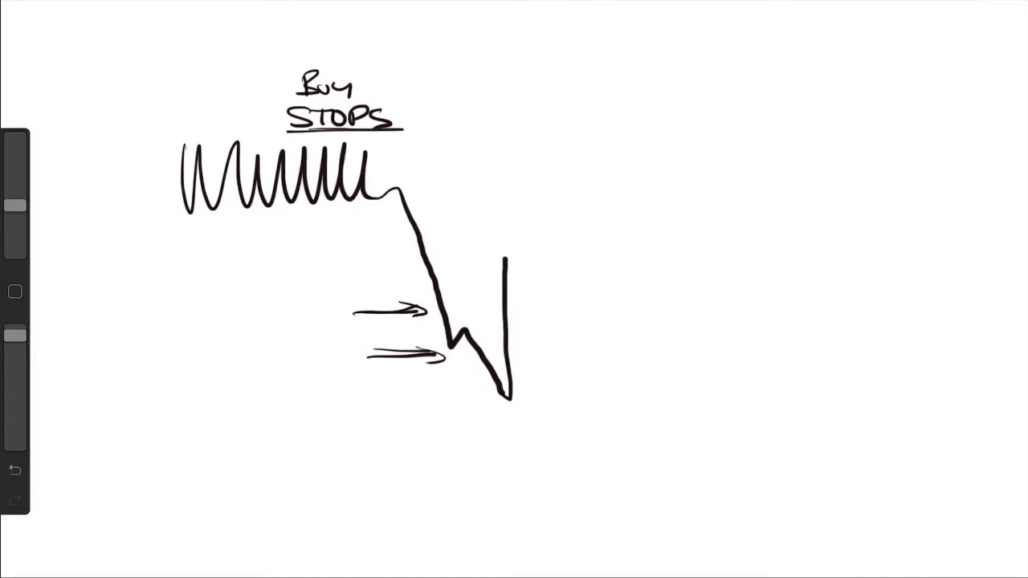
left_click_drag(508, 394, 556, 89)
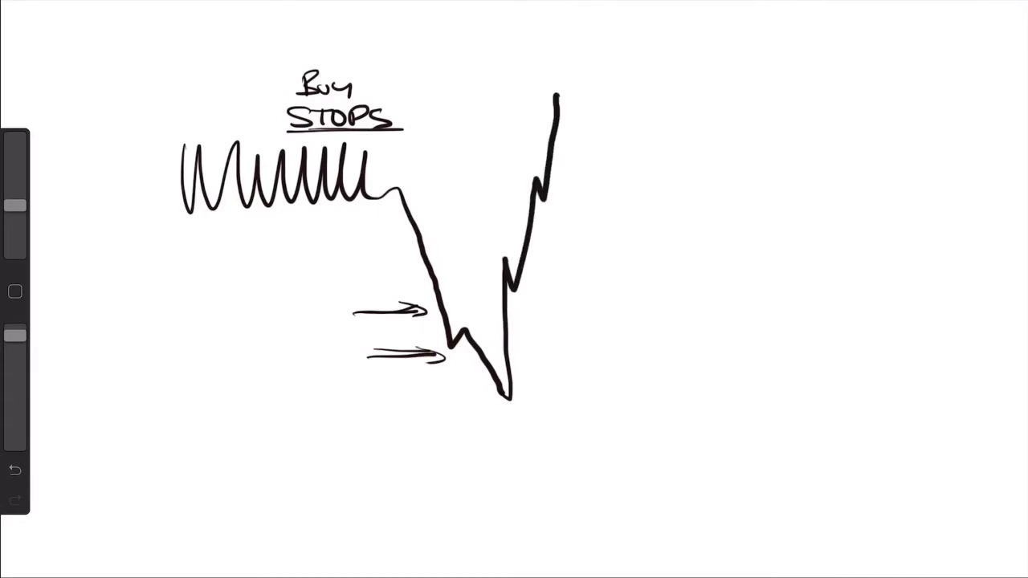
left_click_drag(414, 131, 543, 130)
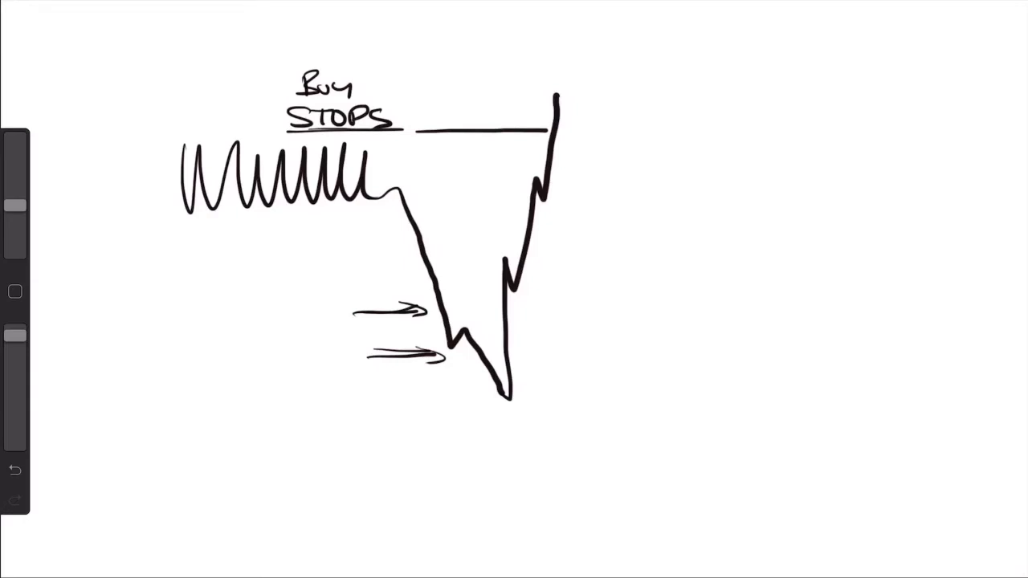
left_click_drag(321, 325, 323, 340)
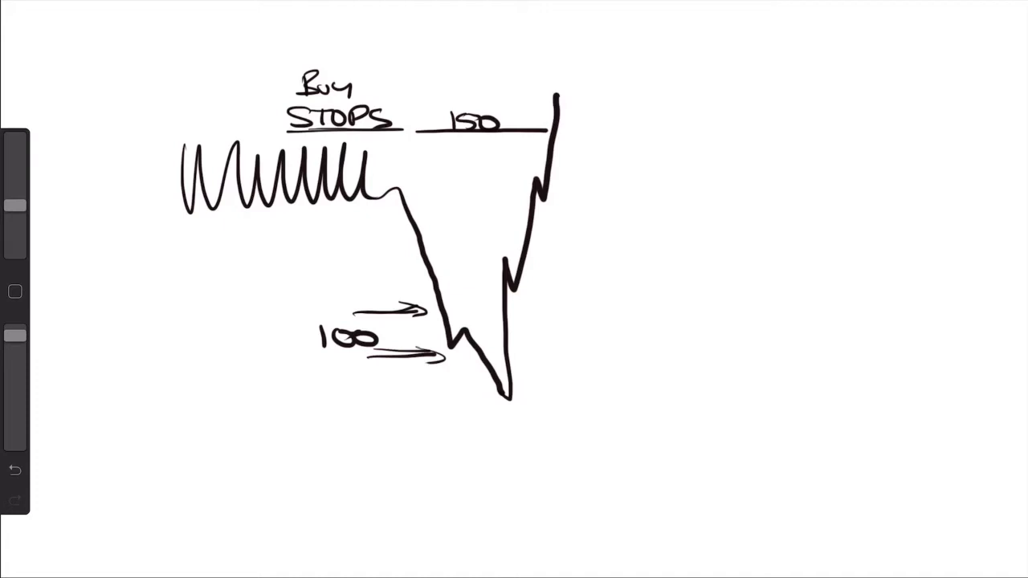
- Continue the zigzag above the 150 level, dash both numbers, and circle the rally labelled PR
left_click_drag(554, 96, 594, 64)
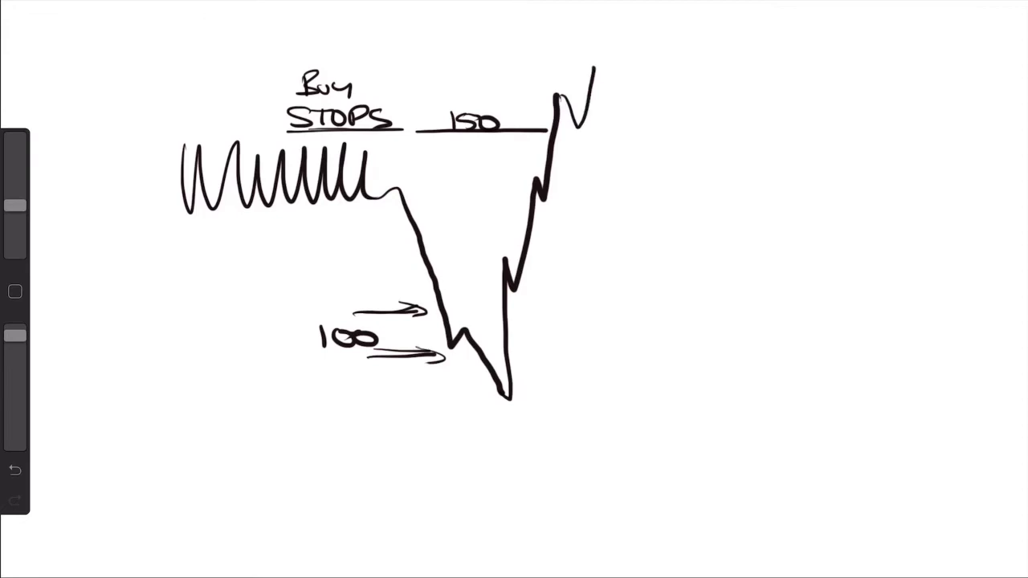
left_click_drag(570, 120, 630, 29)
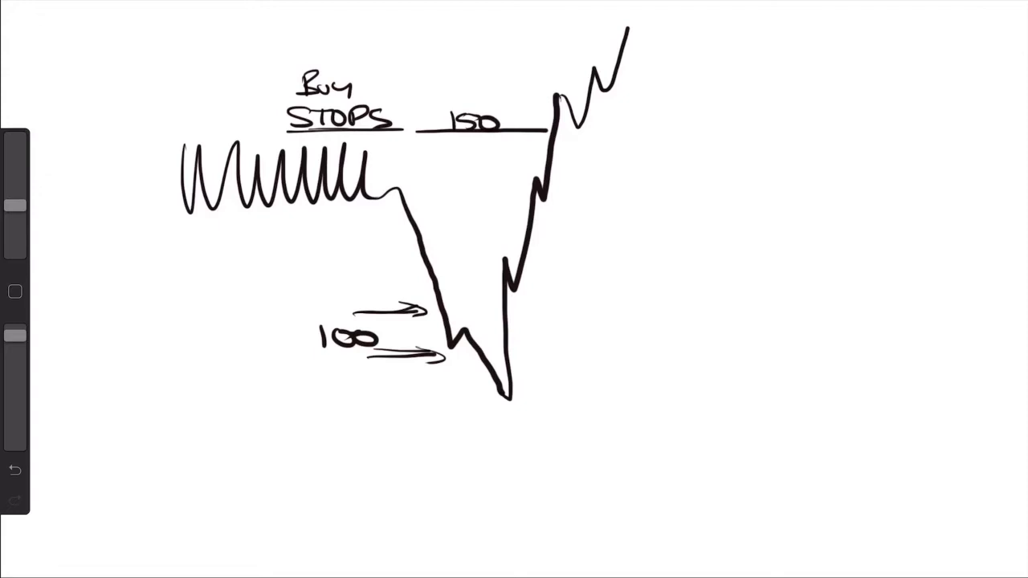
left_click_drag(274, 338, 297, 337)
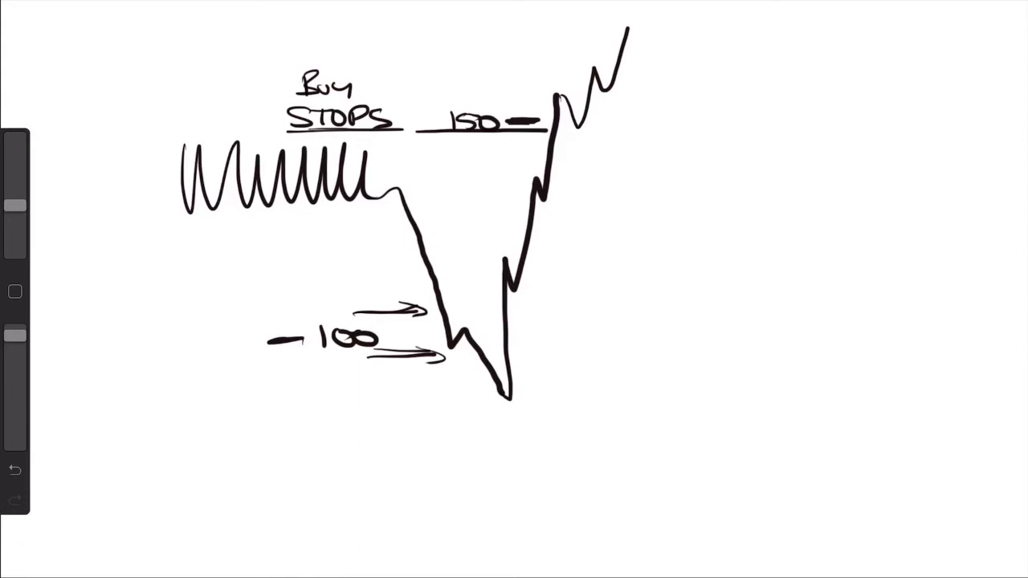
left_click_drag(453, 143, 506, 143)
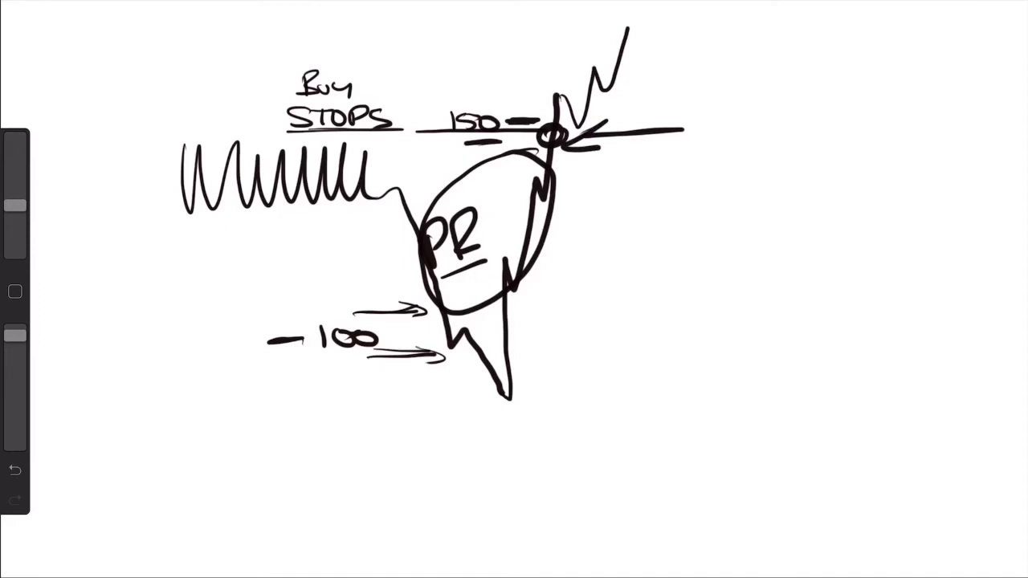
- Write SELL STOPS at the low, draw the breakdown and a line from the low, circle range and PR with a return arrow
left_click_drag(405, 418, 562, 415)
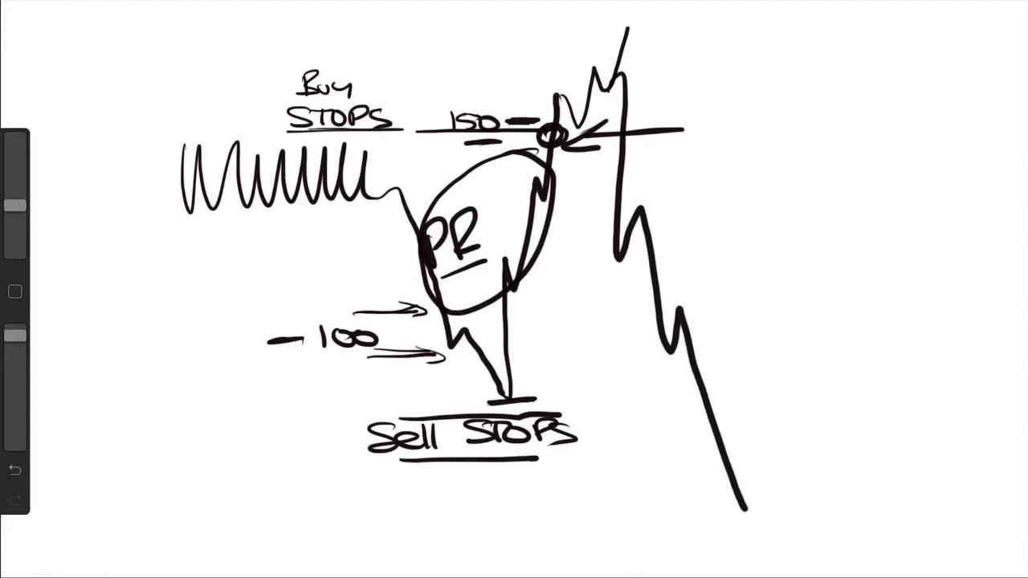
left_click_drag(546, 399, 695, 399)
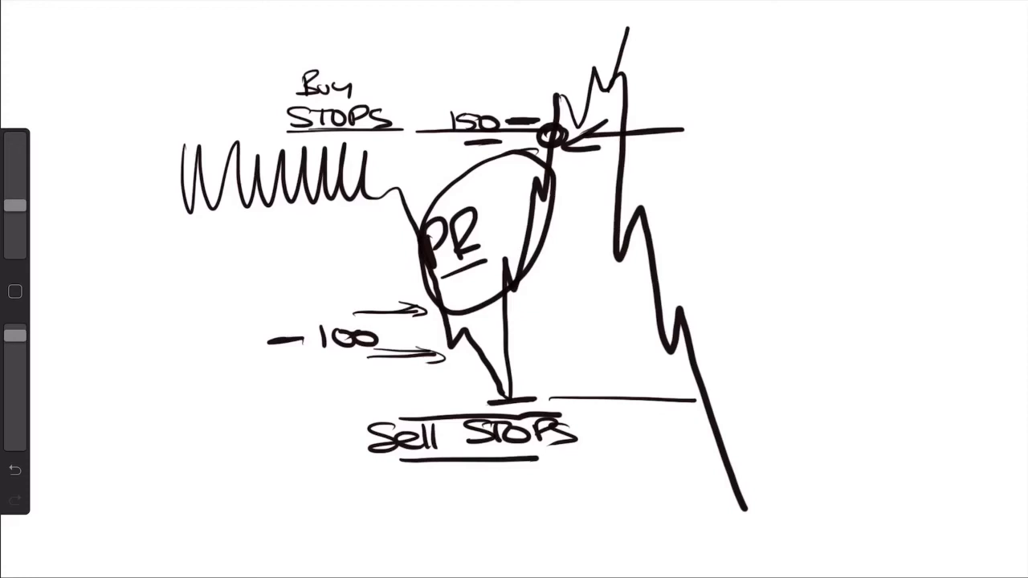
left_click_drag(739, 394, 758, 415)
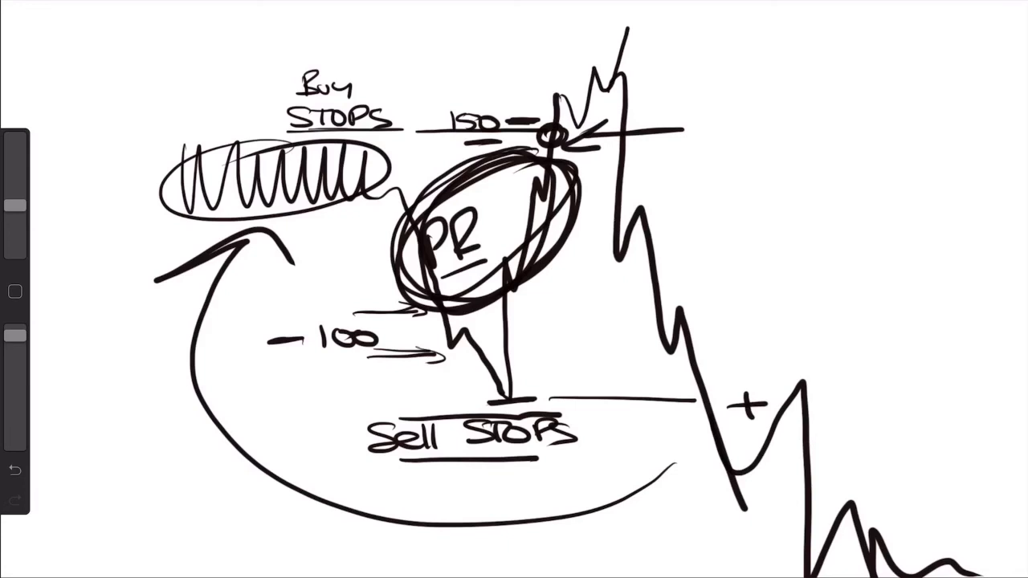
- Subscribe to the trading channel on the YouTube video page
left_click_drag(707, 67, 790, 48)
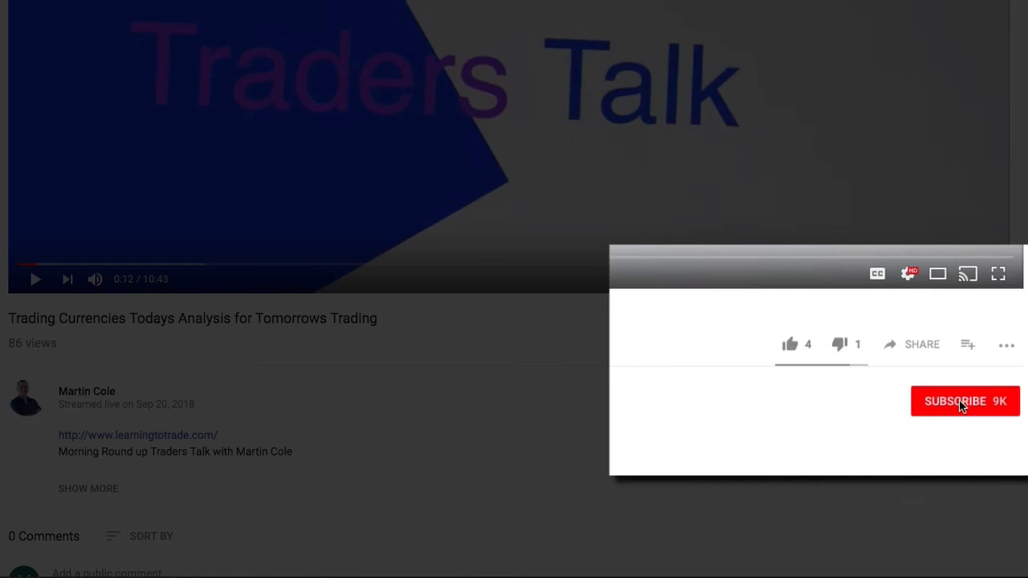
left_click(964, 401)
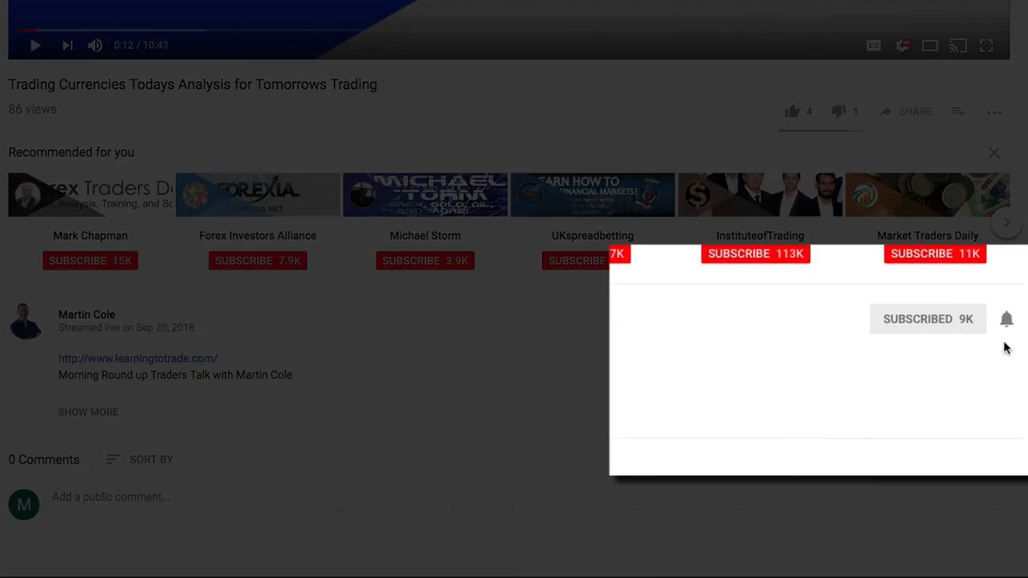